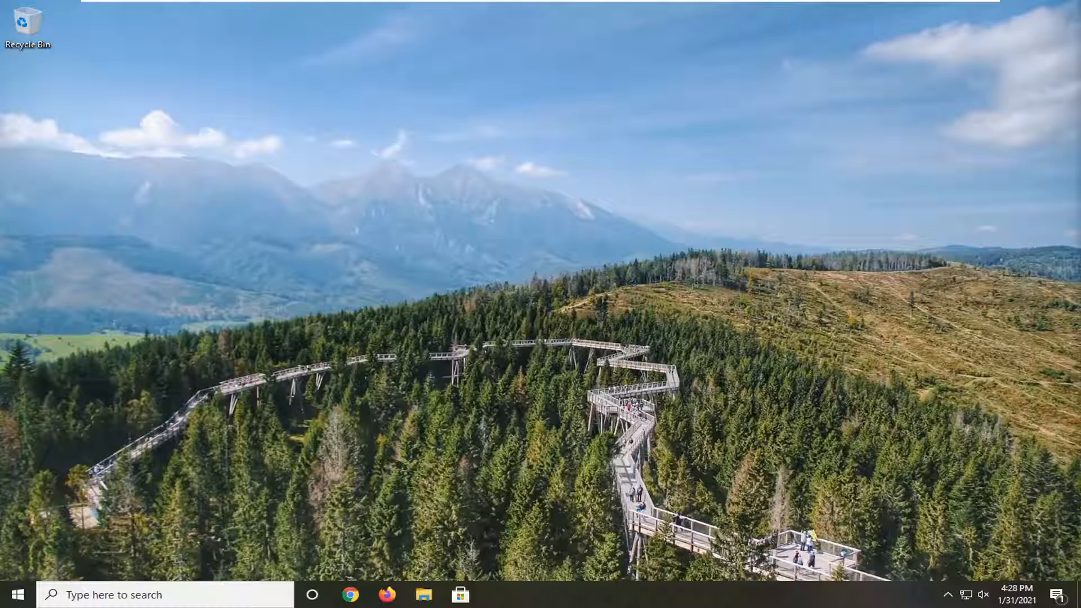
mouse_move(425, 335)
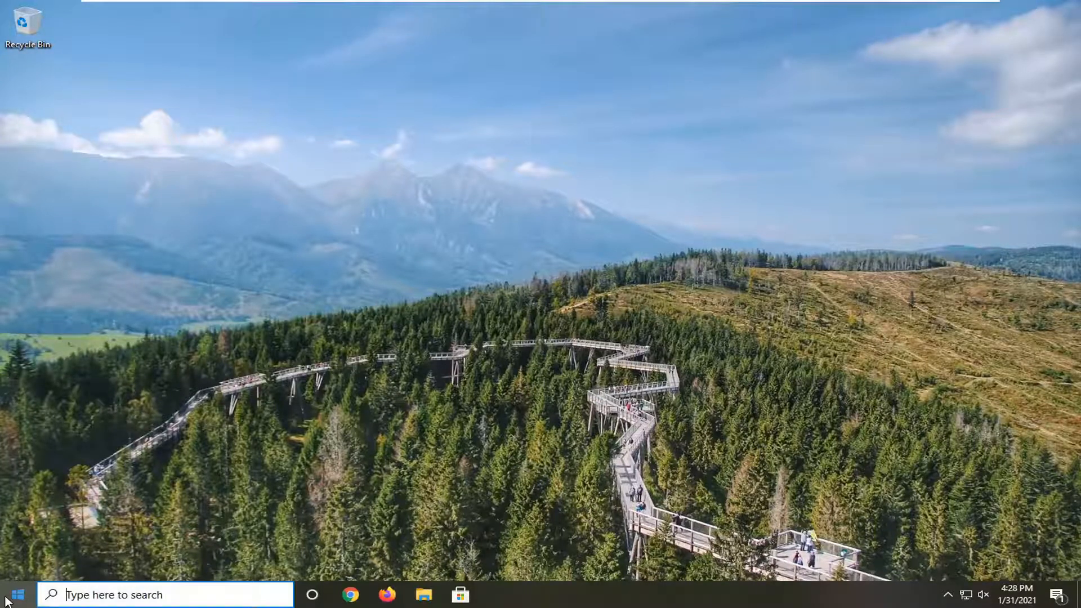
- Search 'cmd' and launch Command Prompt as administrator, approving the UAC prompt
text(c)
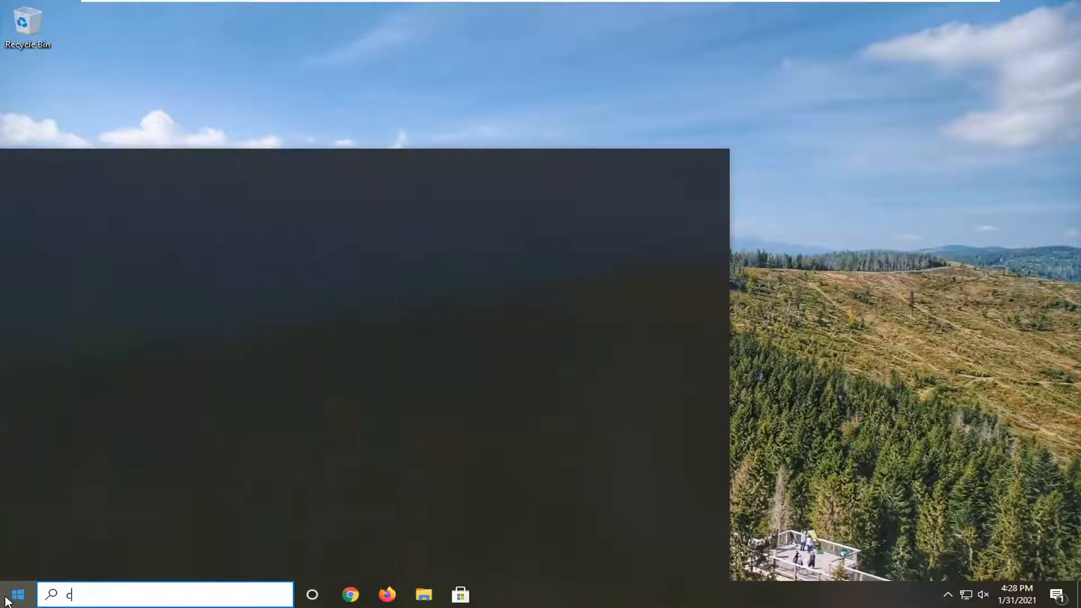
text(md)
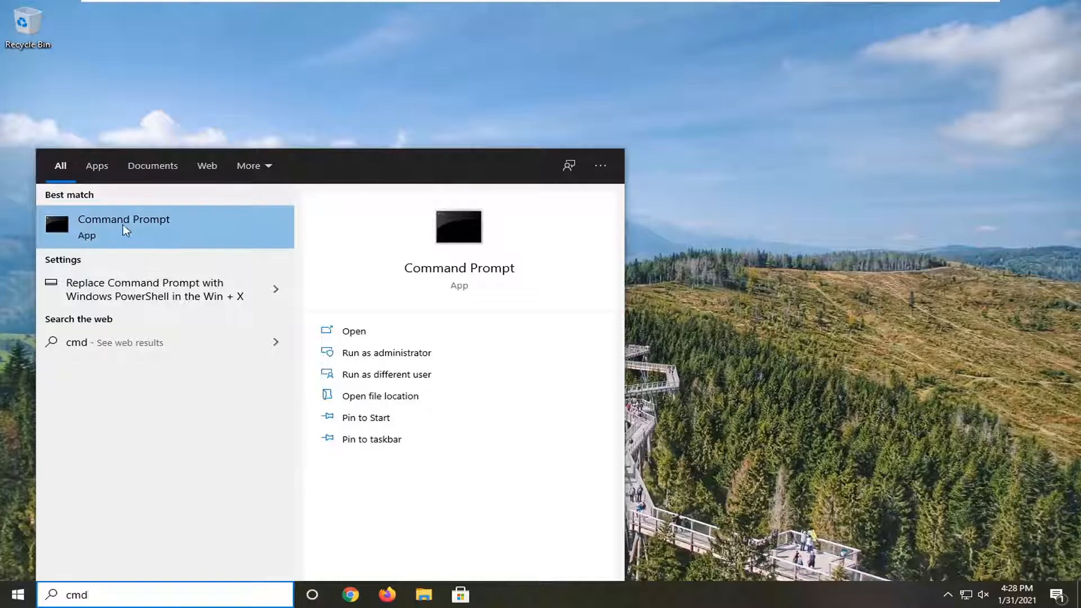
right_click(124, 228)
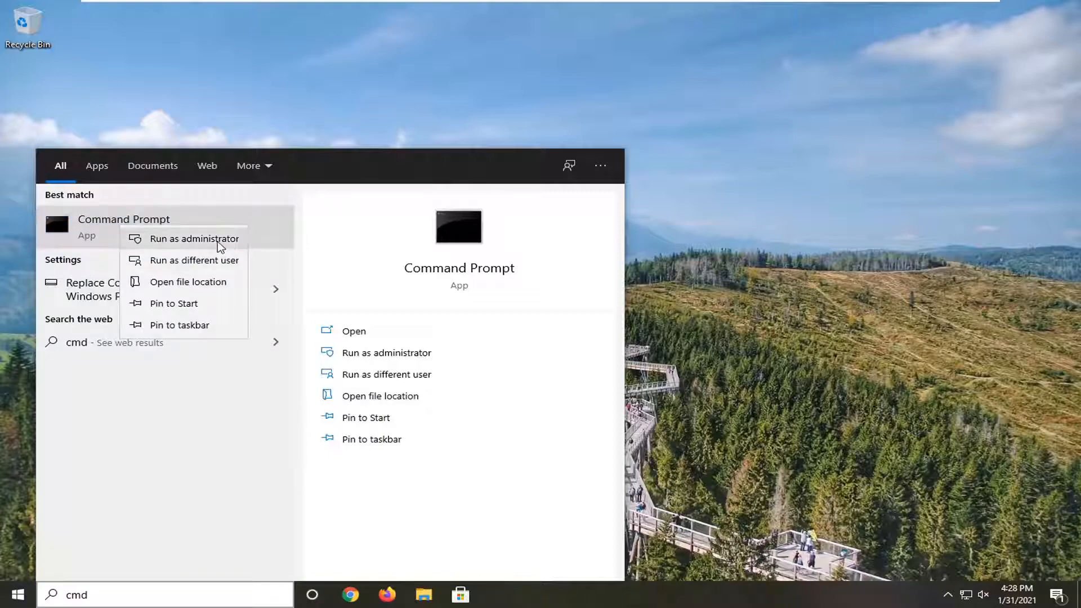
click(194, 239)
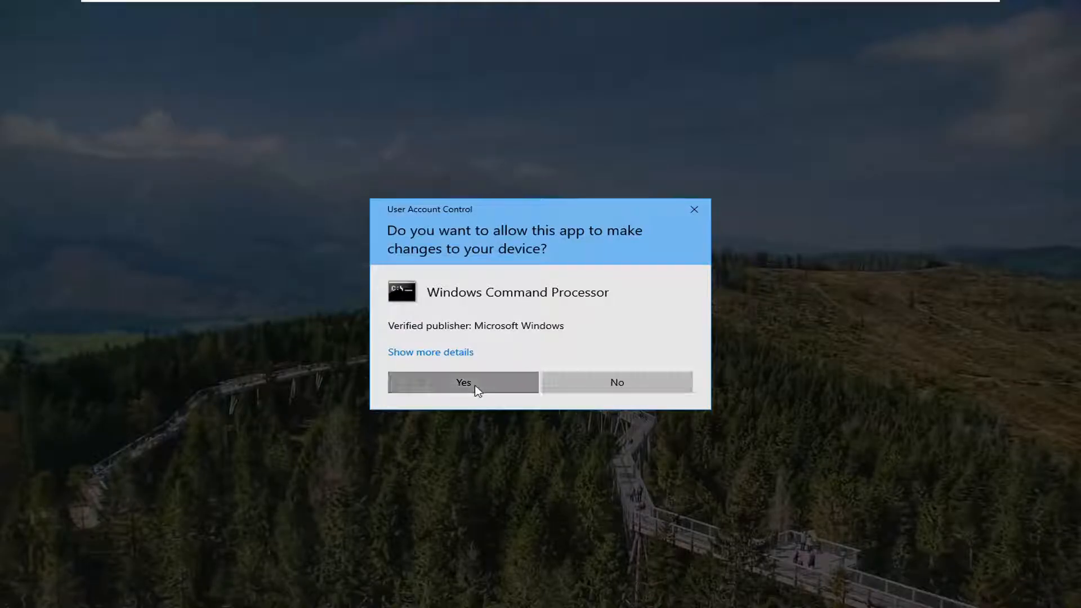
click(463, 382)
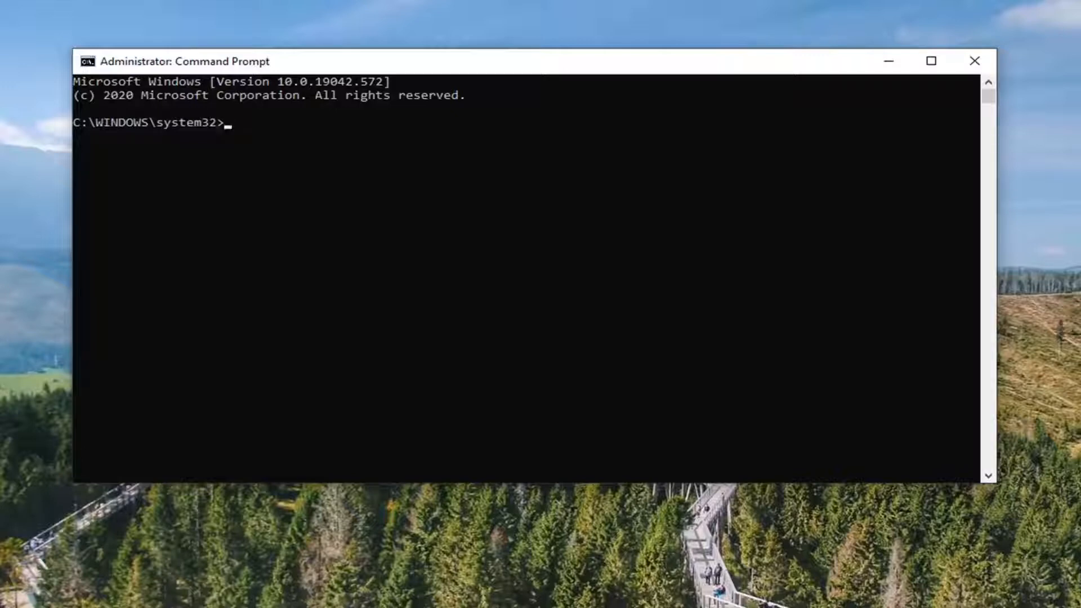
mouse_move(496, 63)
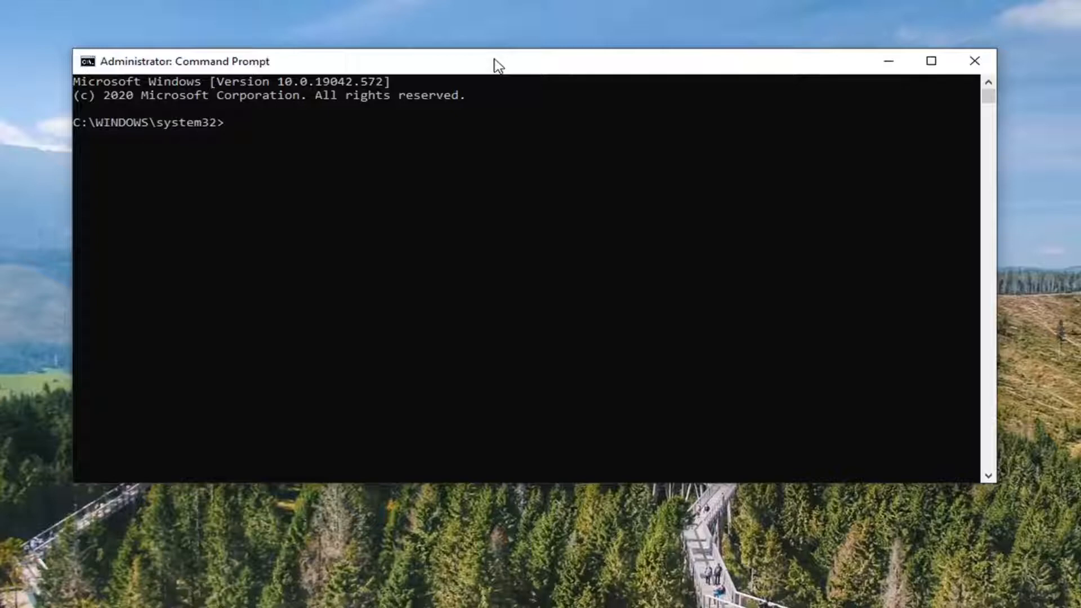
mouse_move(563, 68)
text(fsutil behavior query disablelastaccess 1)
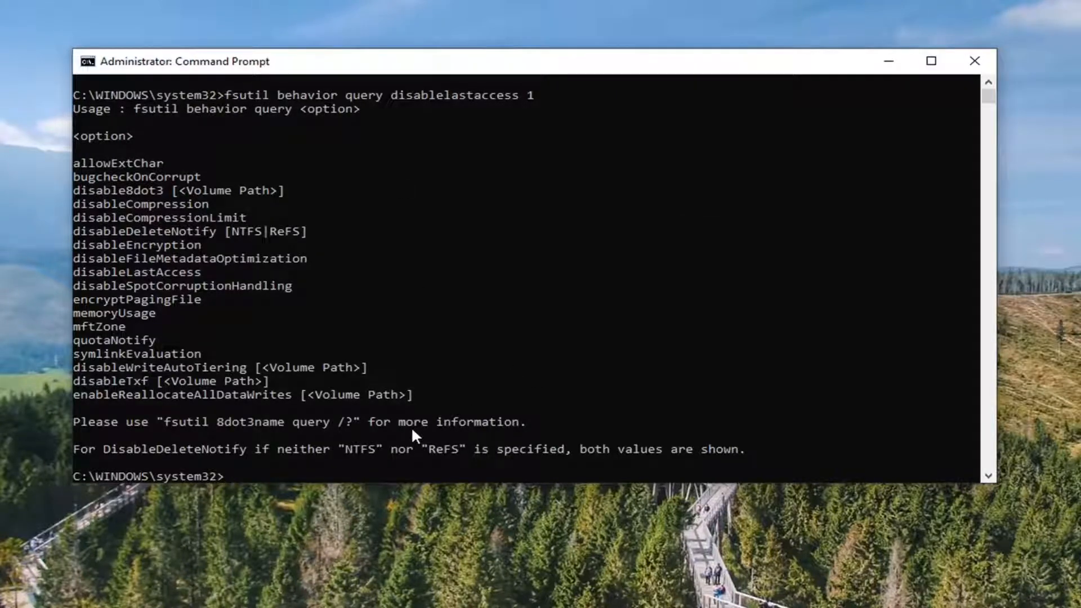
- Paste the copied fsutil command through the window's system menu Edit > Paste
scroll(down, 3)
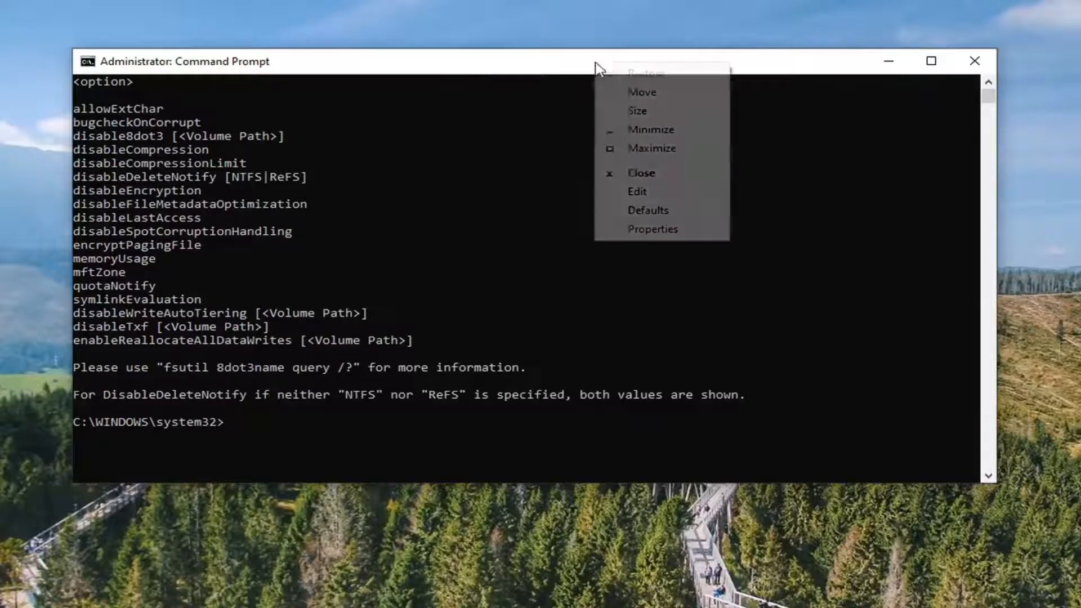
click(637, 192)
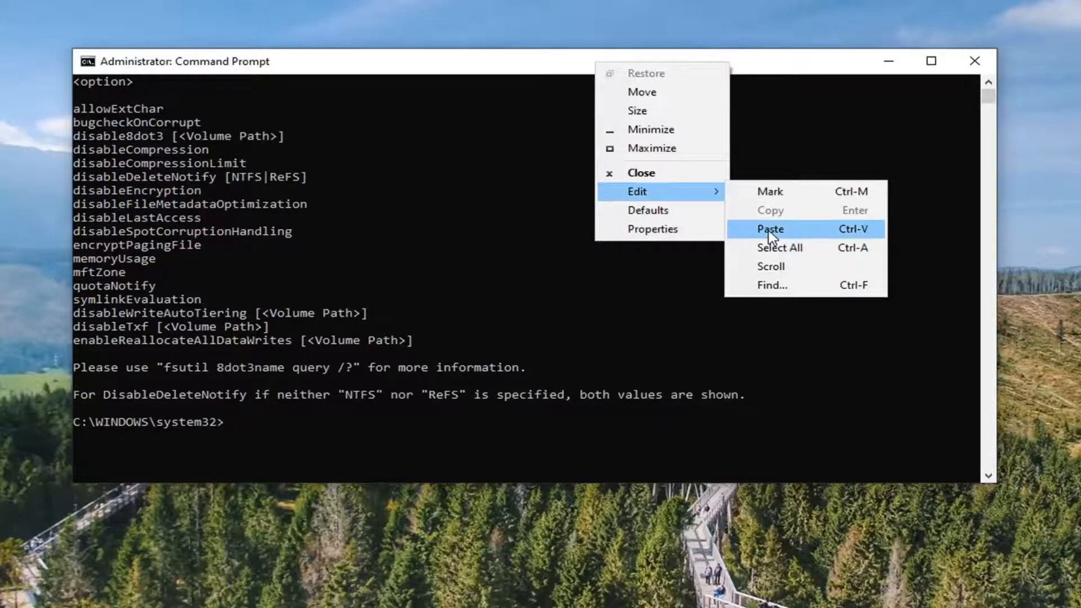
click(769, 229)
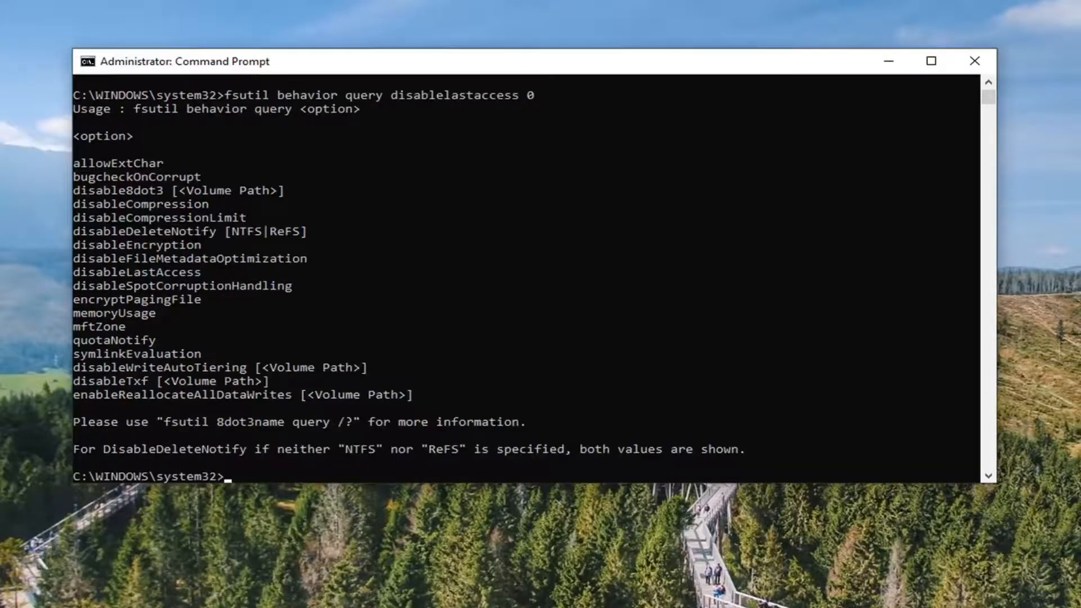
mouse_move(898, 84)
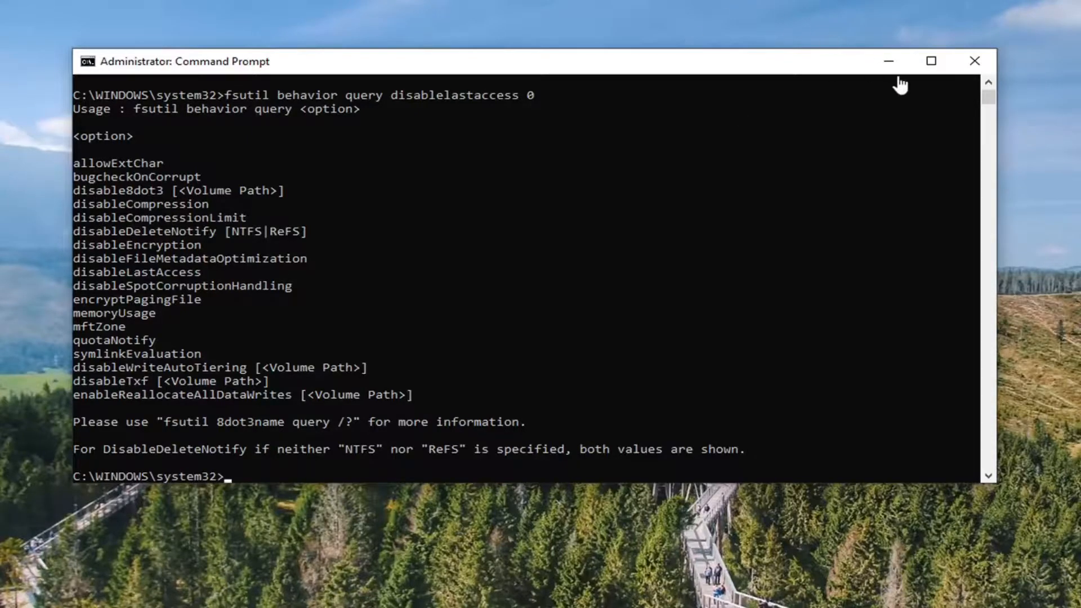